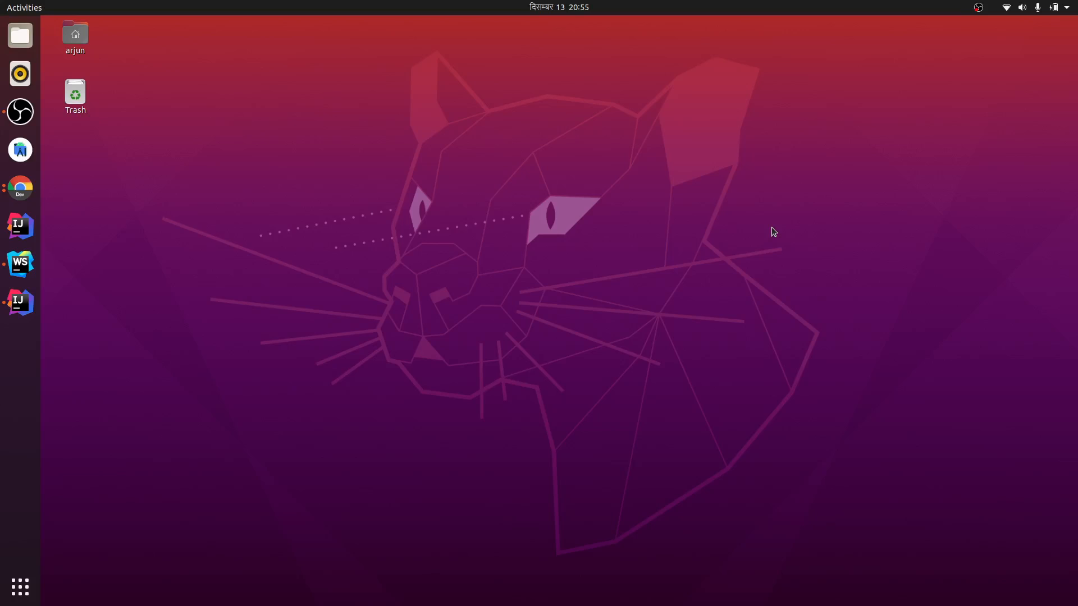
mouse_move(20, 187)
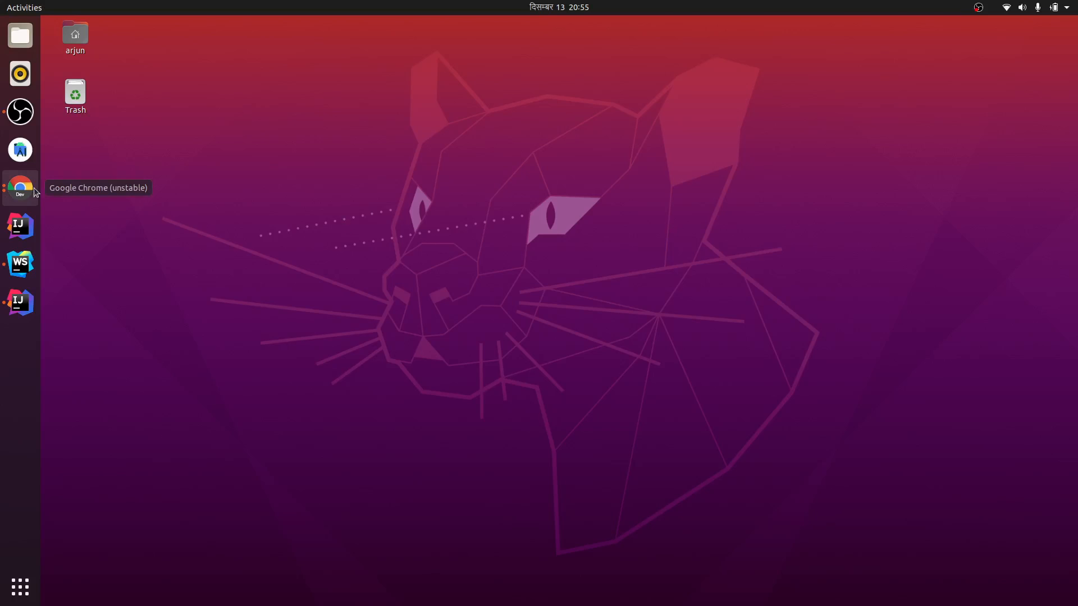
- Launch Google Chrome from the dock to get a new tab
click(20, 187)
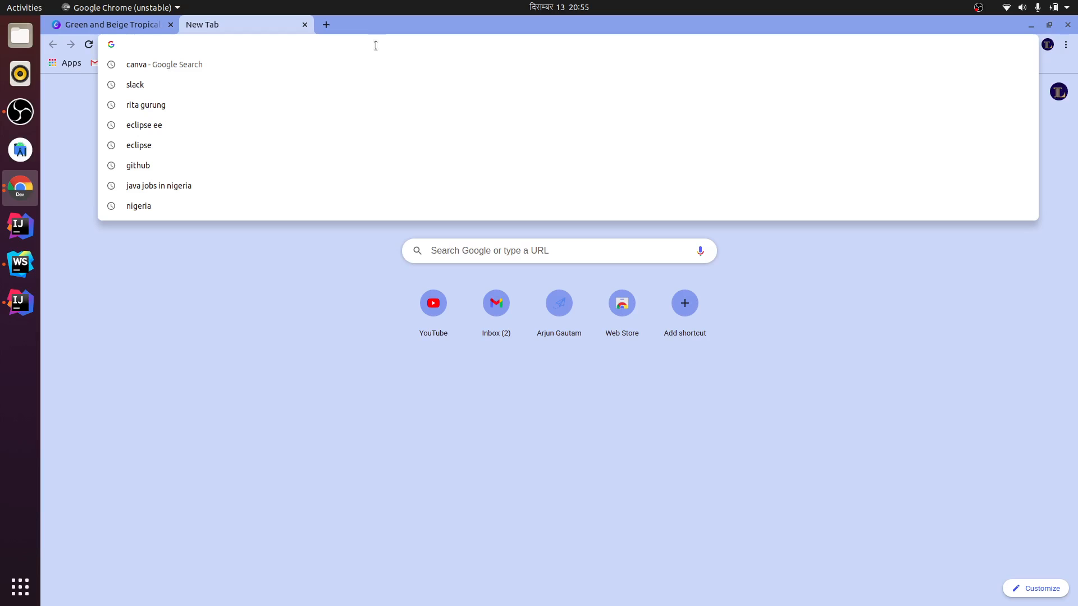
- Search Google for Slack, open slack.com, and show the Product menu
text(google.com)
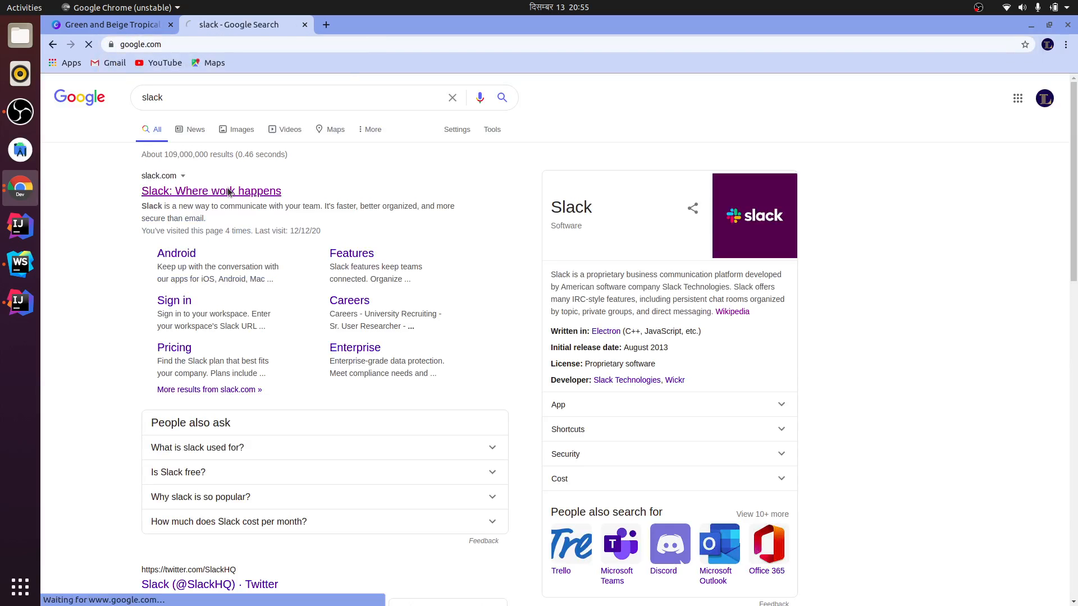
click(211, 191)
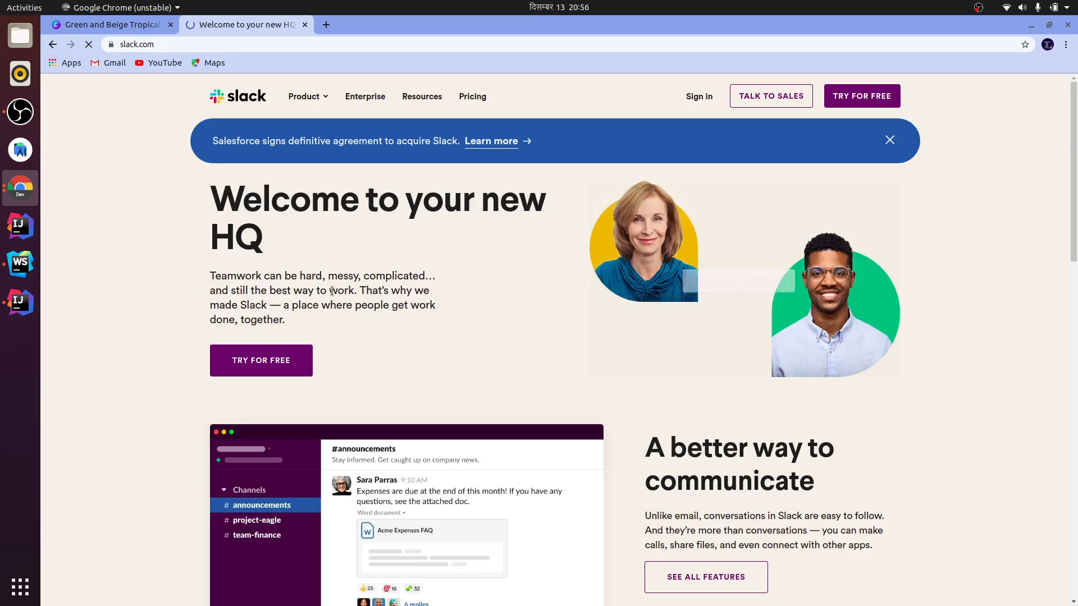
scroll(down, 3)
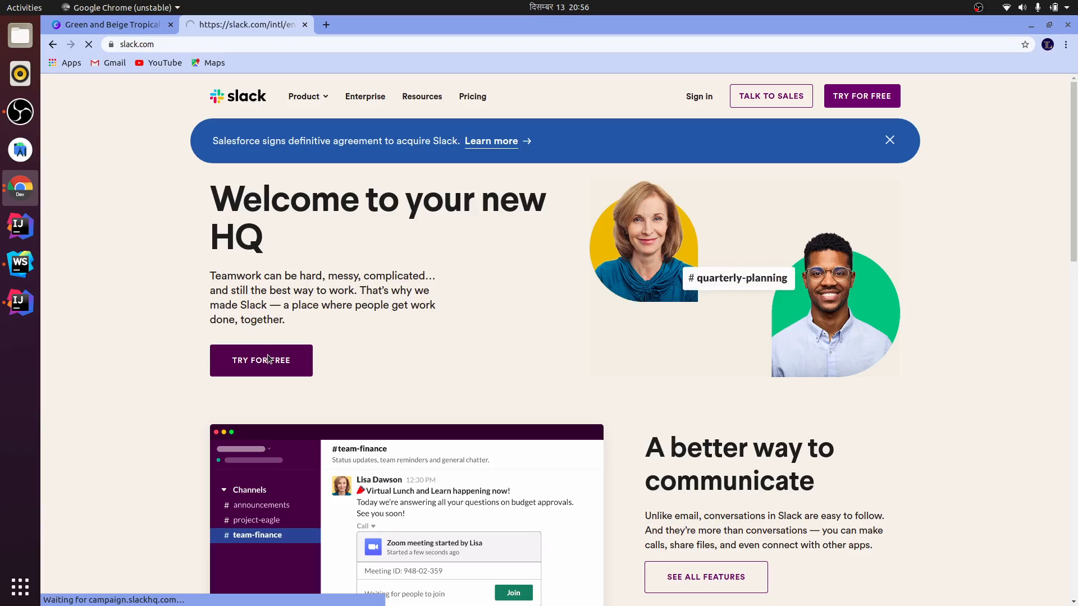
click(260, 360)
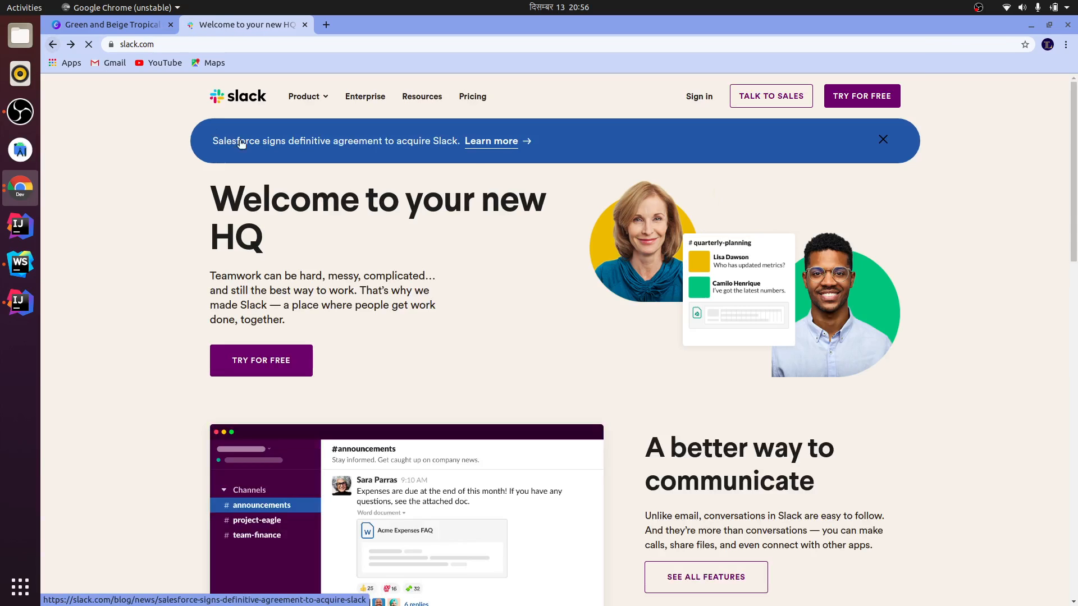
click(304, 96)
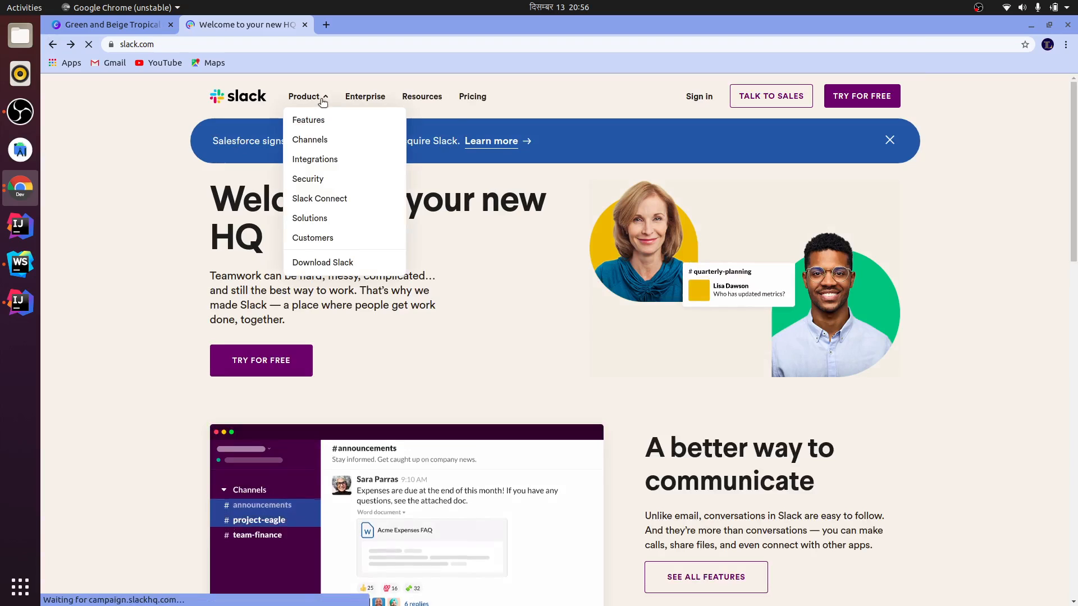
mouse_move(321, 262)
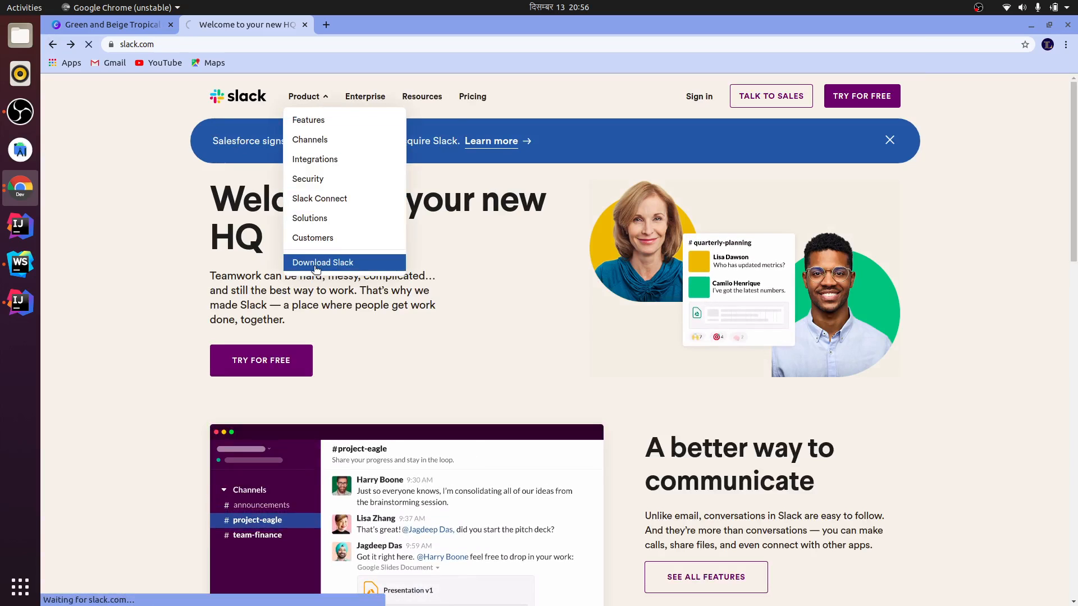
- Download the 64-bit Slack .deb from the download page, then open Files
click(323, 262)
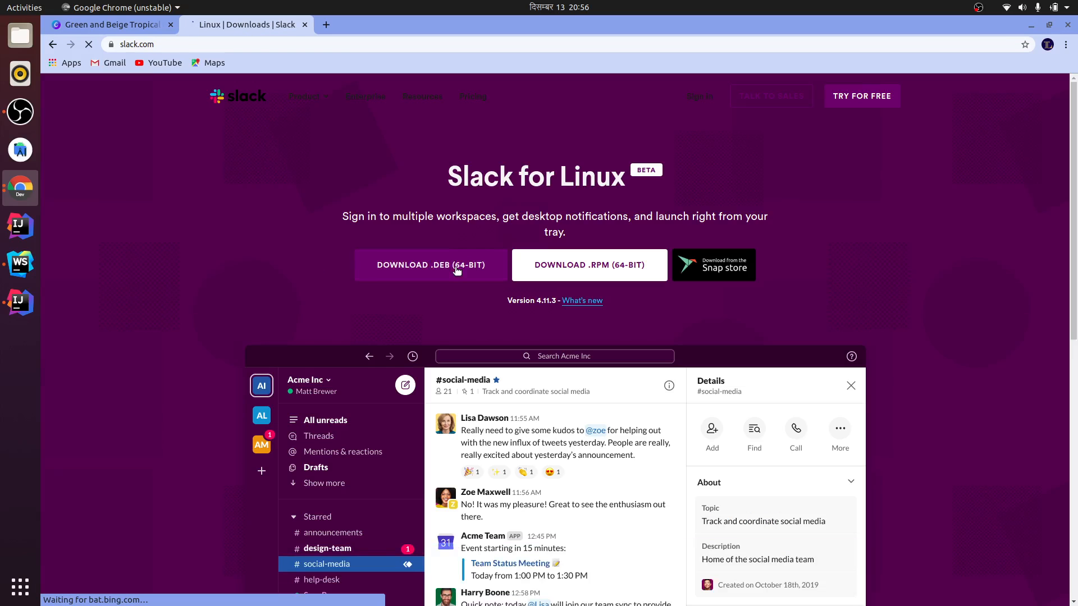
click(431, 265)
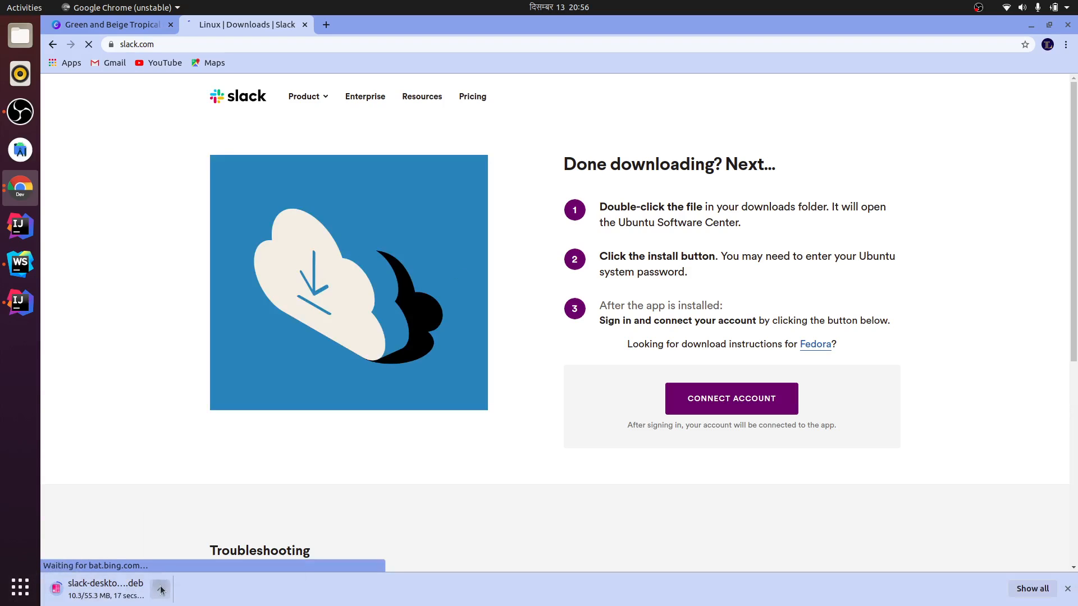
click(159, 590)
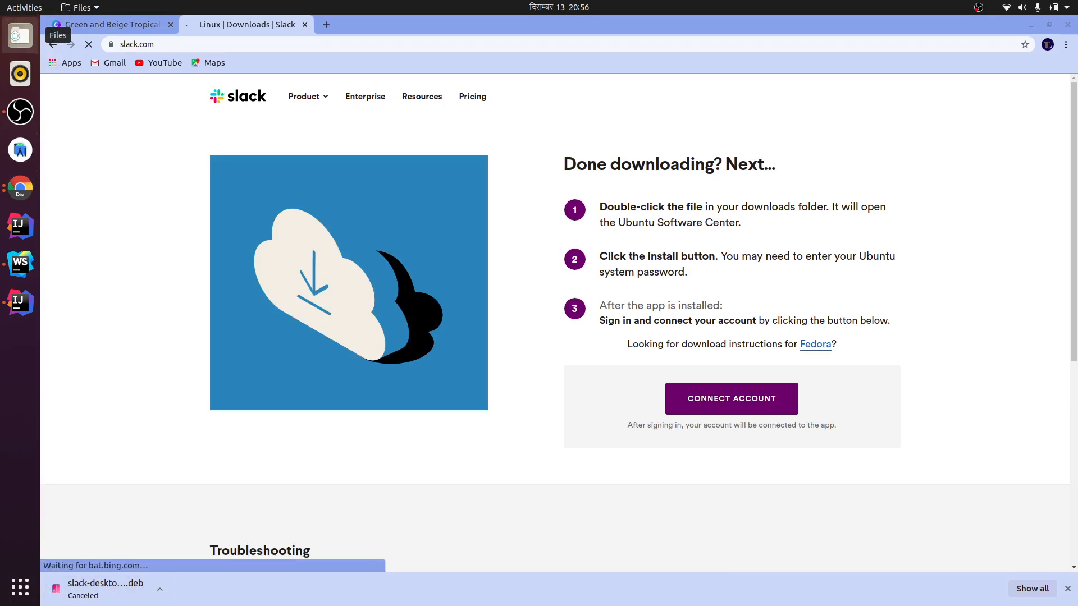
click(19, 35)
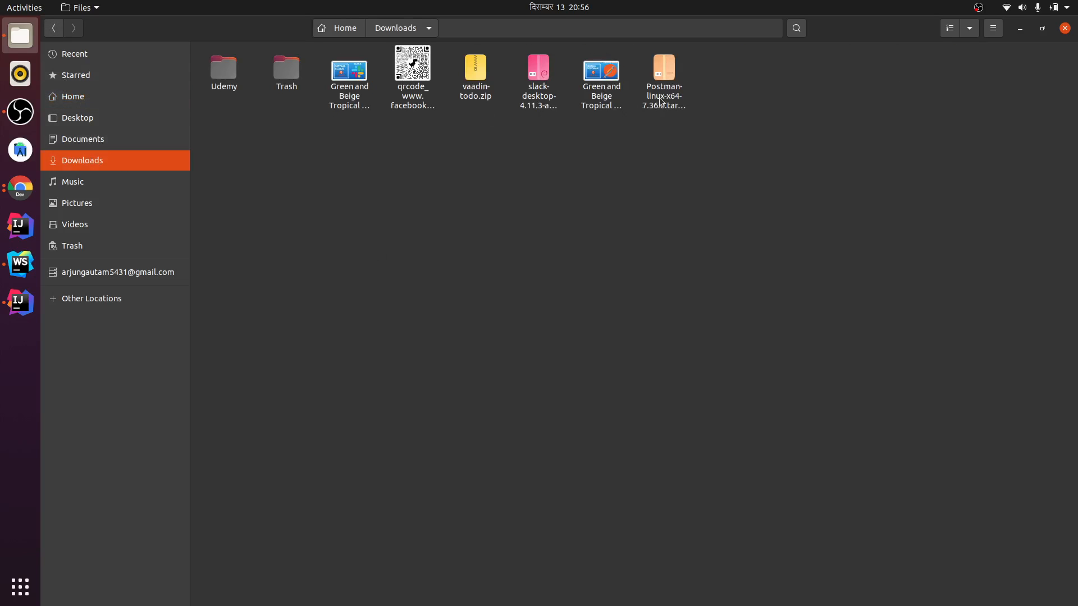
- Select slack-desktop-4.11.3-amd64.deb in Downloads and open a terminal there
click(538, 78)
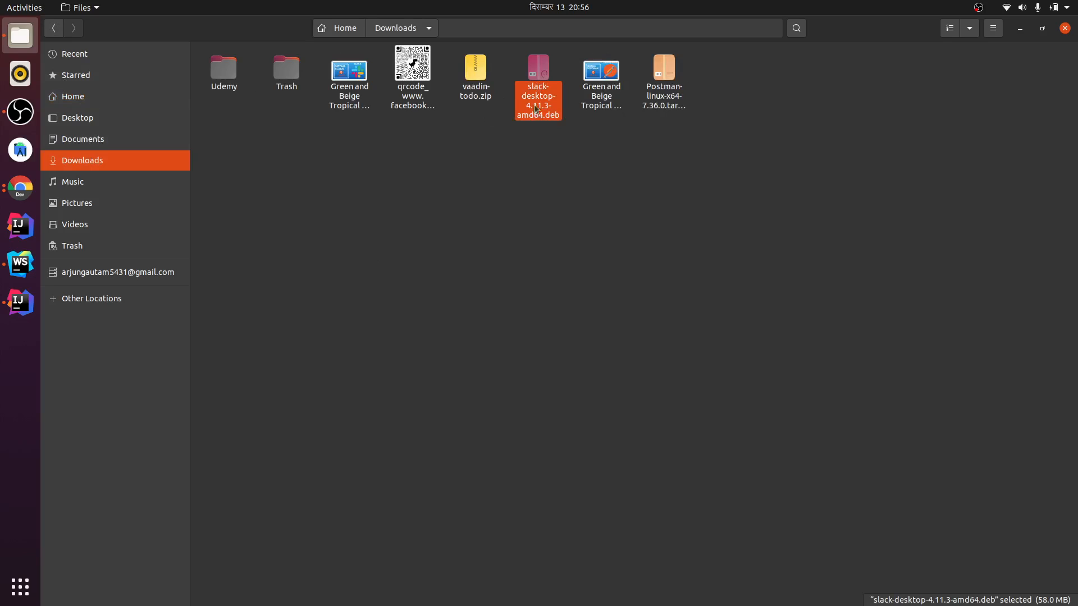
mouse_move(554, 123)
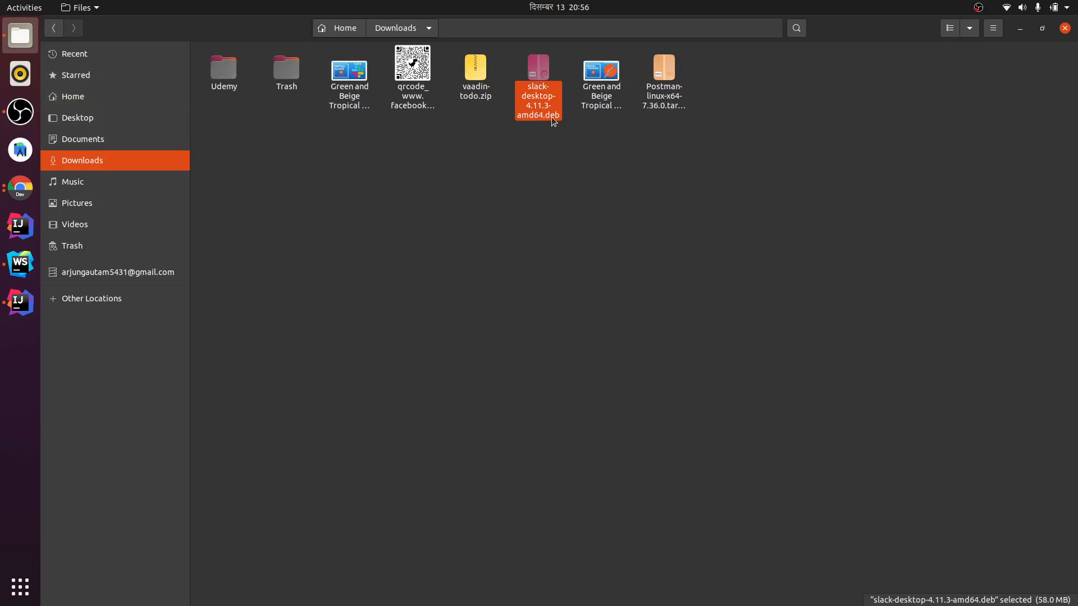
click(19, 339)
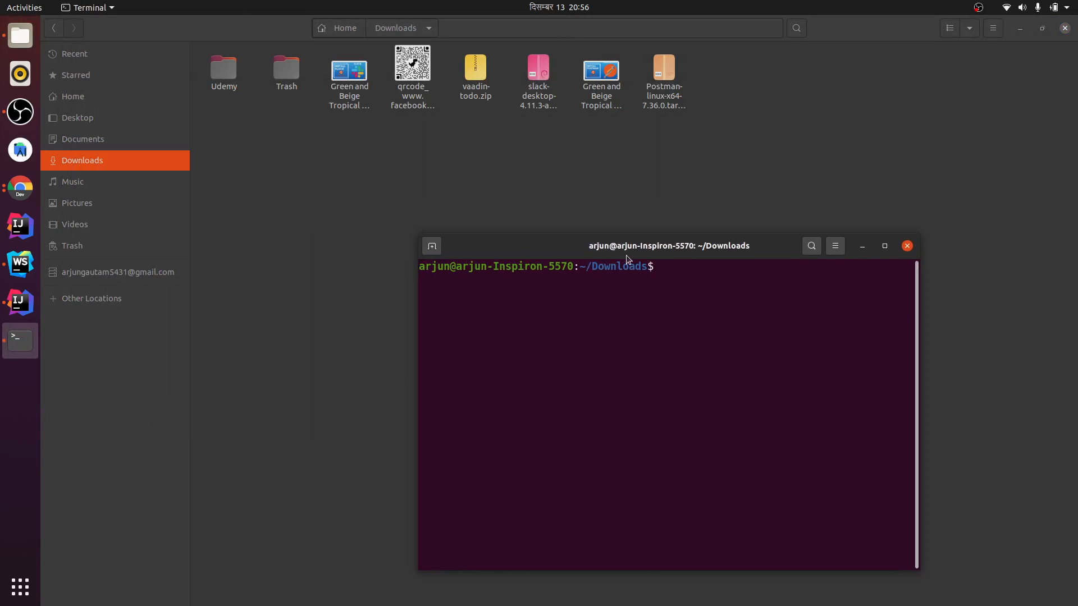
- Run 'sudo dpkg -i slack-desktop-4.11.3-amd64.deb' and enter the administrator password
text(sudo)
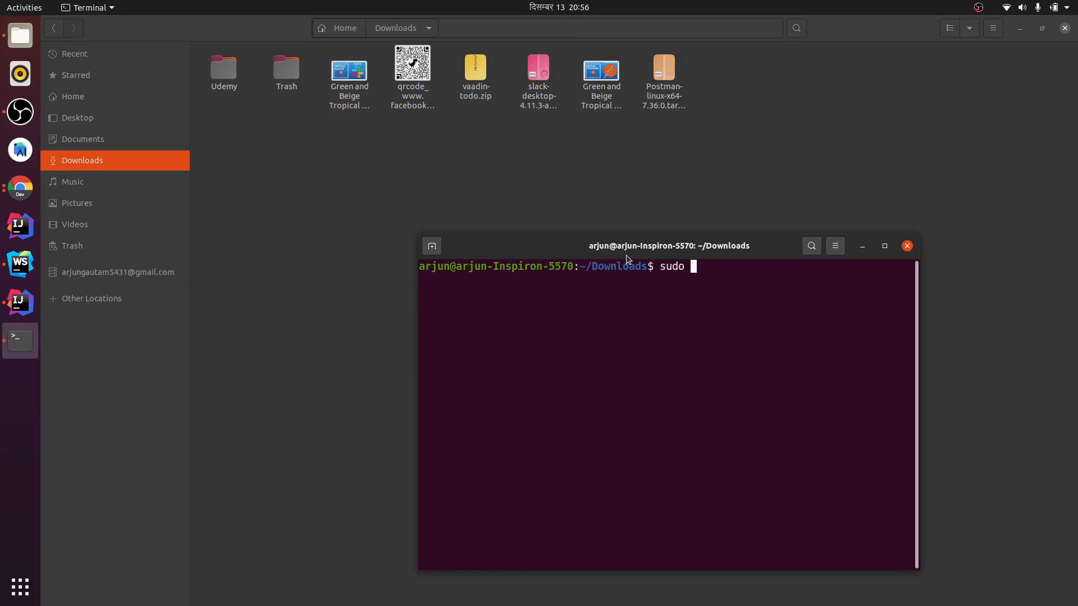
text(dpkg -i)
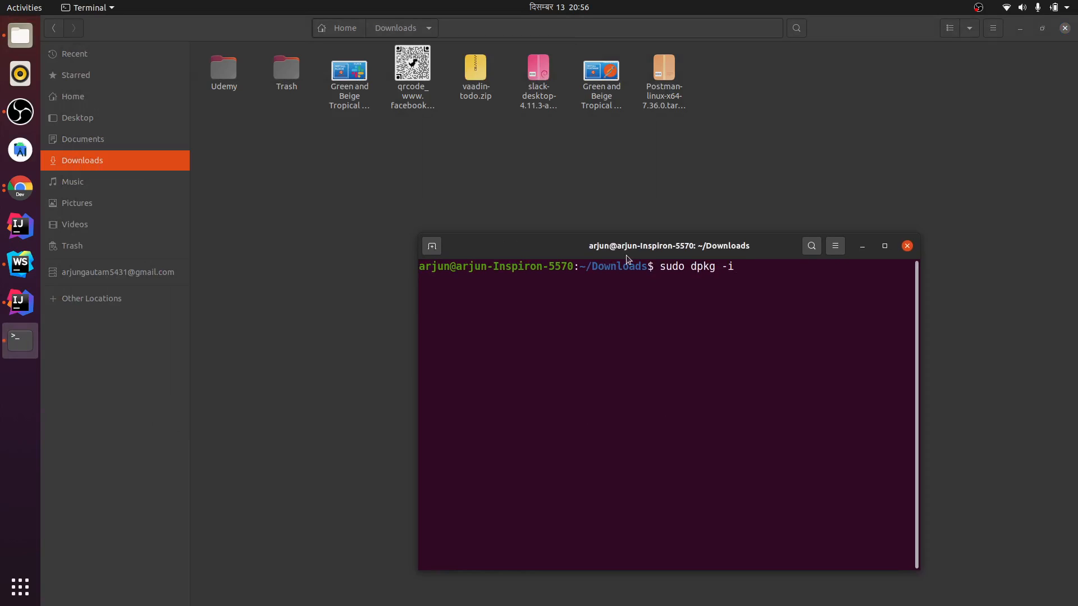
text(slack-desktop-4.11.3-amd64.deb)
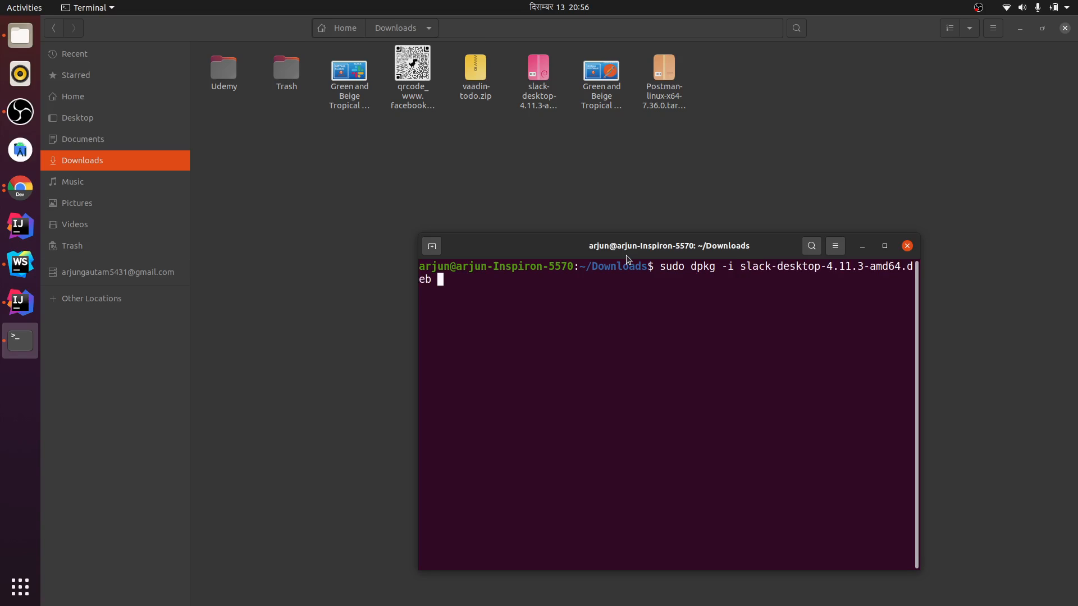
key(Return)
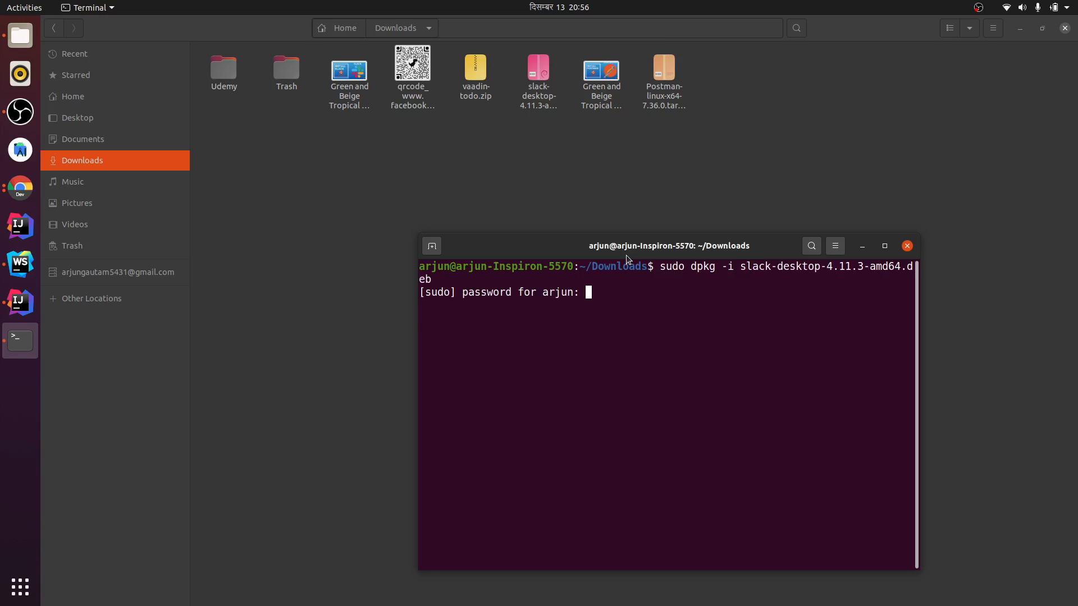
key(Return)
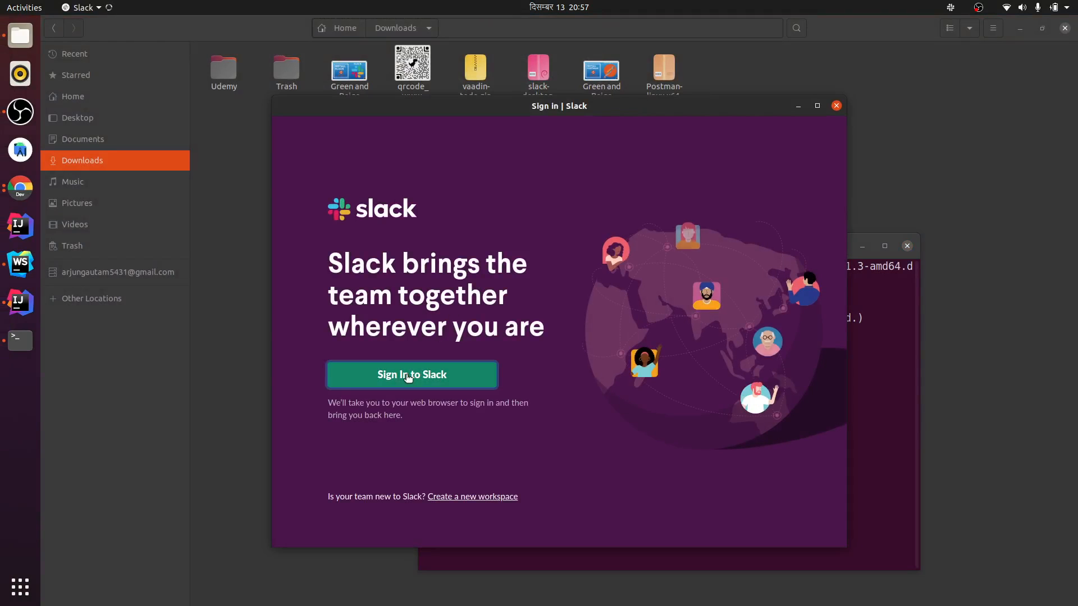
- Open the Sign in to Slack page in the browser, then bring the Slack app back
click(411, 375)
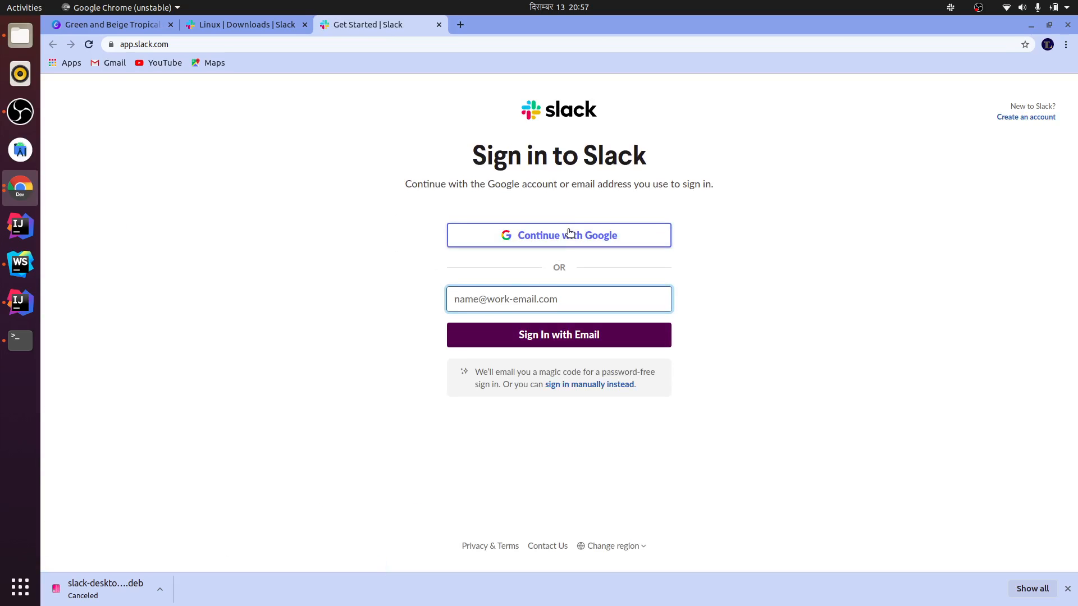
click(558, 298)
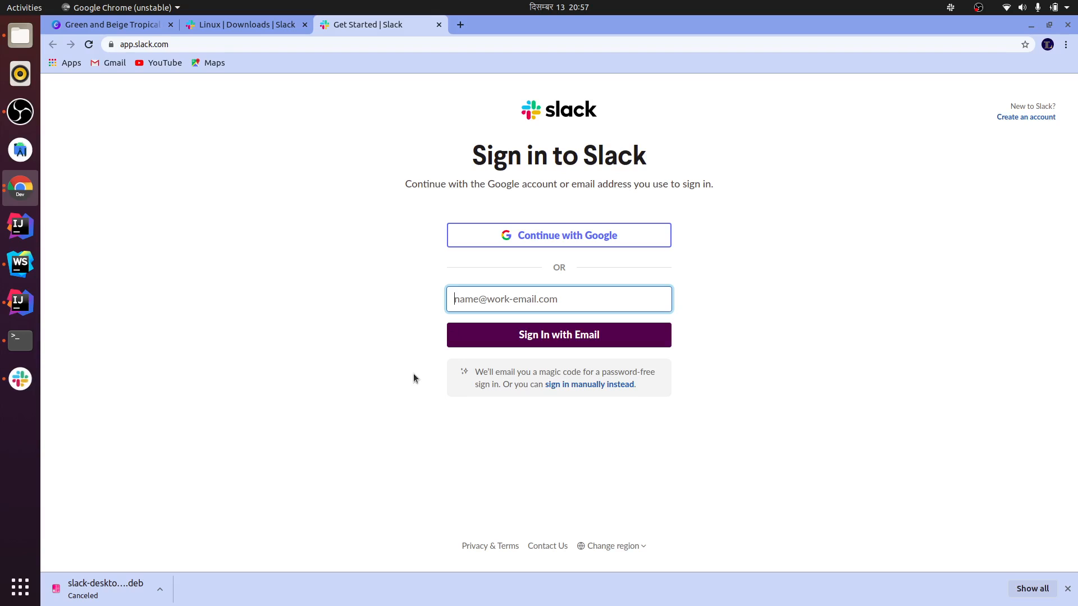
click(19, 379)
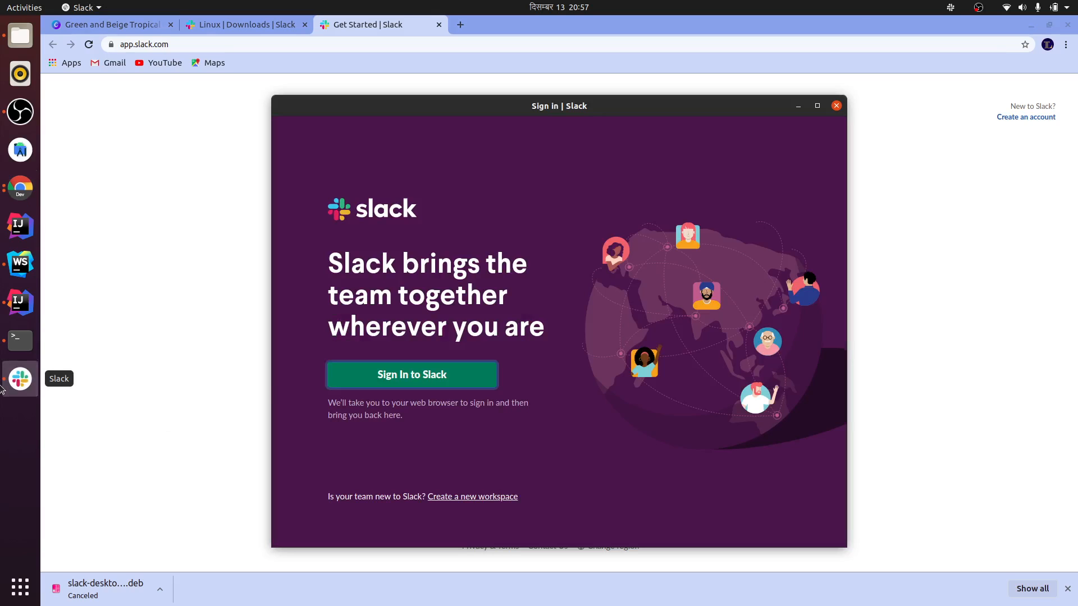
mouse_move(420, 276)
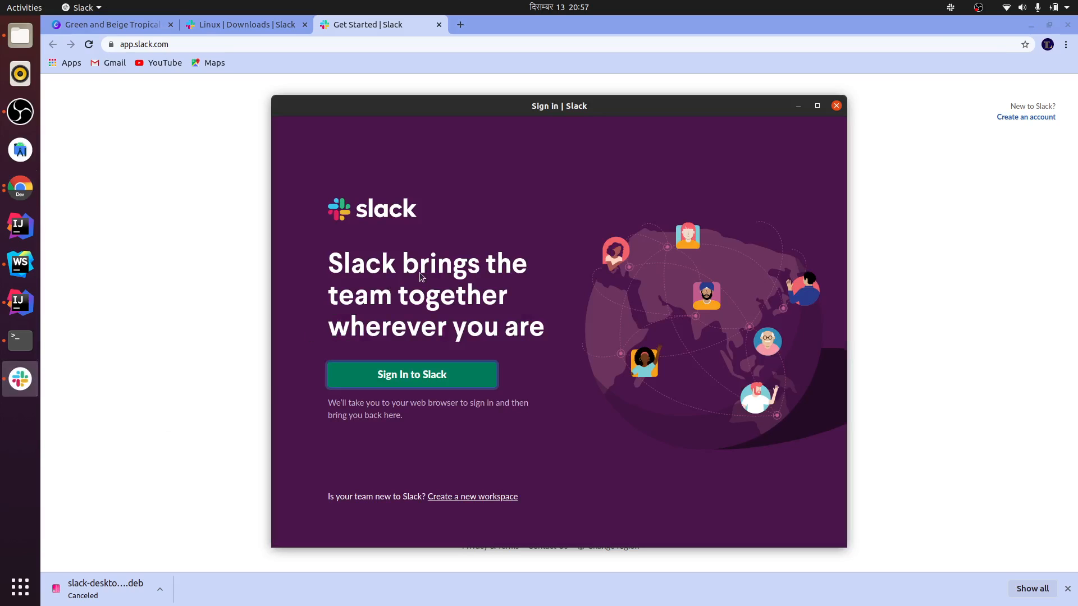